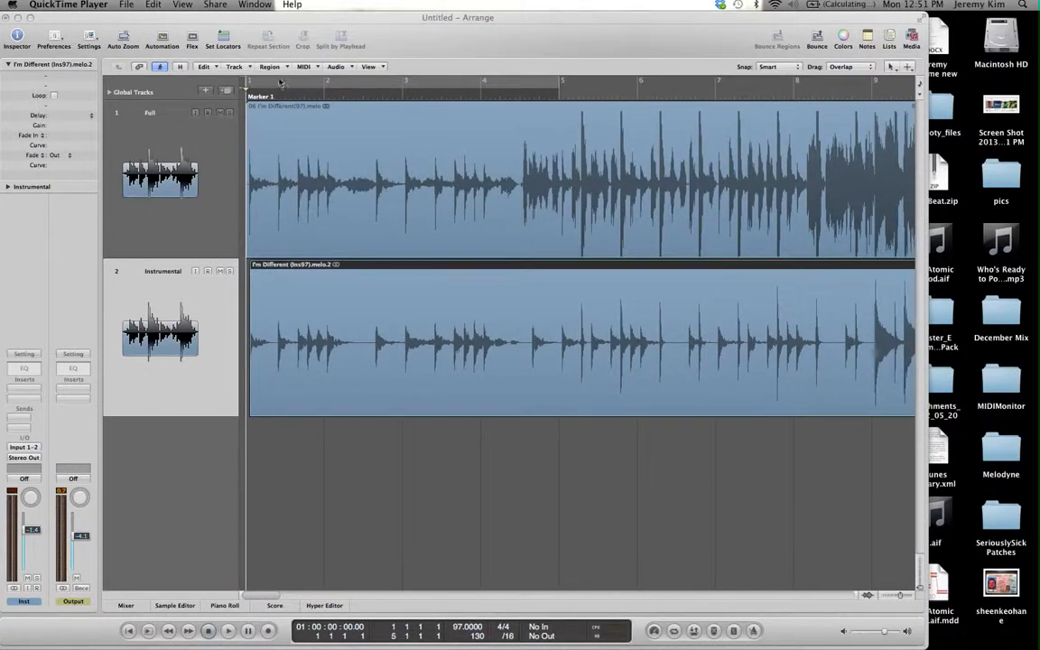
- Play the Full and Instrumental tracks together to hear whether they line up
left_click(227, 630)
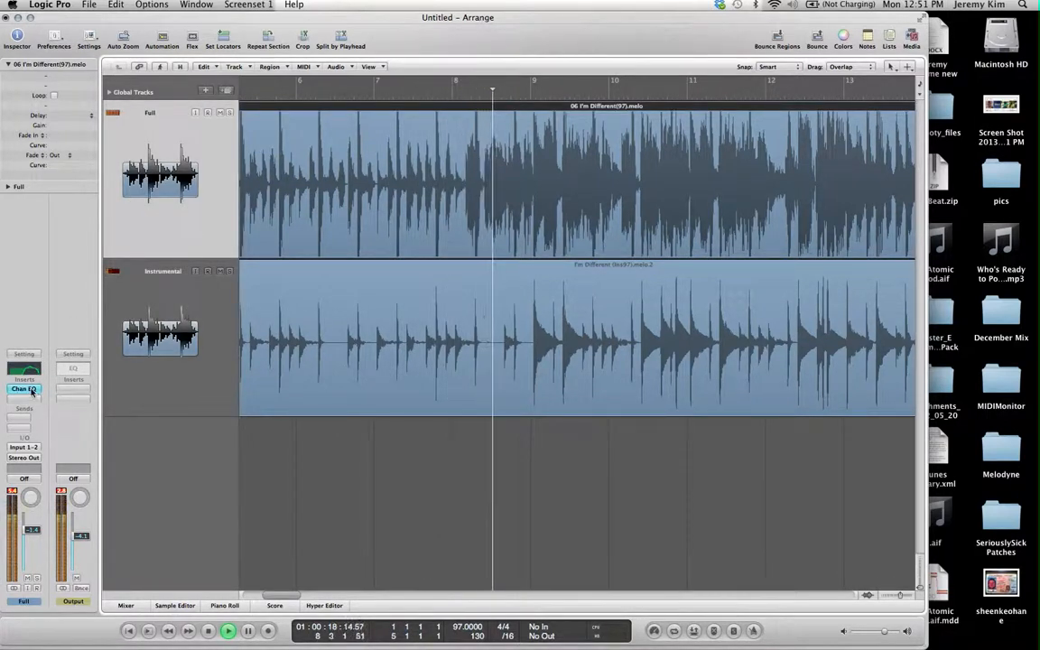
- Compare the Full and Instrumental waveforms around bar 67 while playback continues
left_click(24, 389)
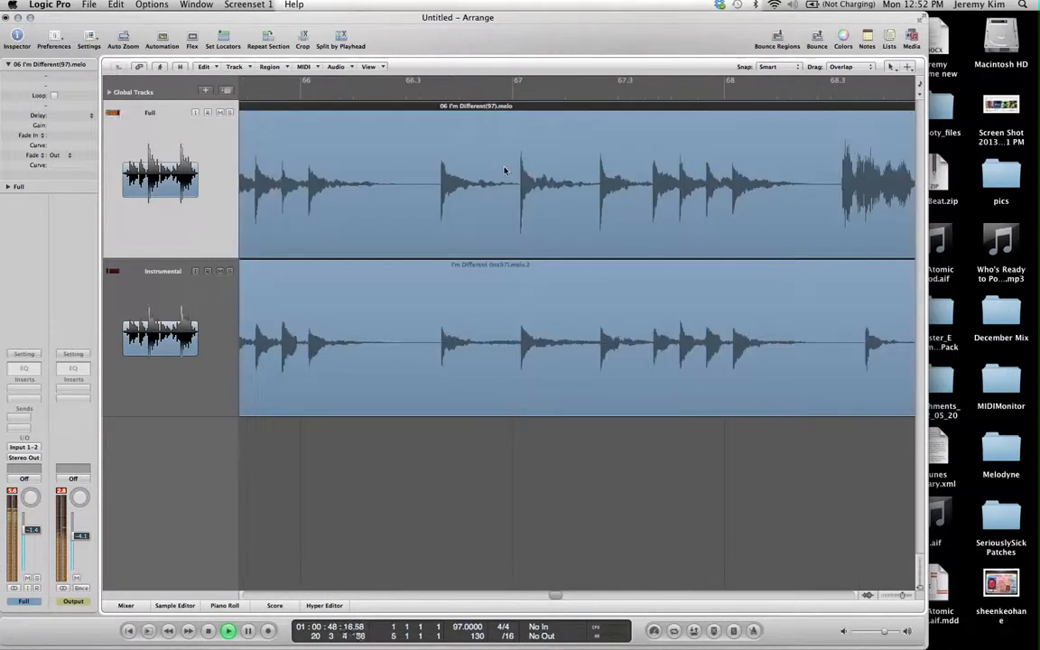
- Stop playback at the song start with both whole regions visible from bar 1
left_click_drag(420, 140, 743, 392)
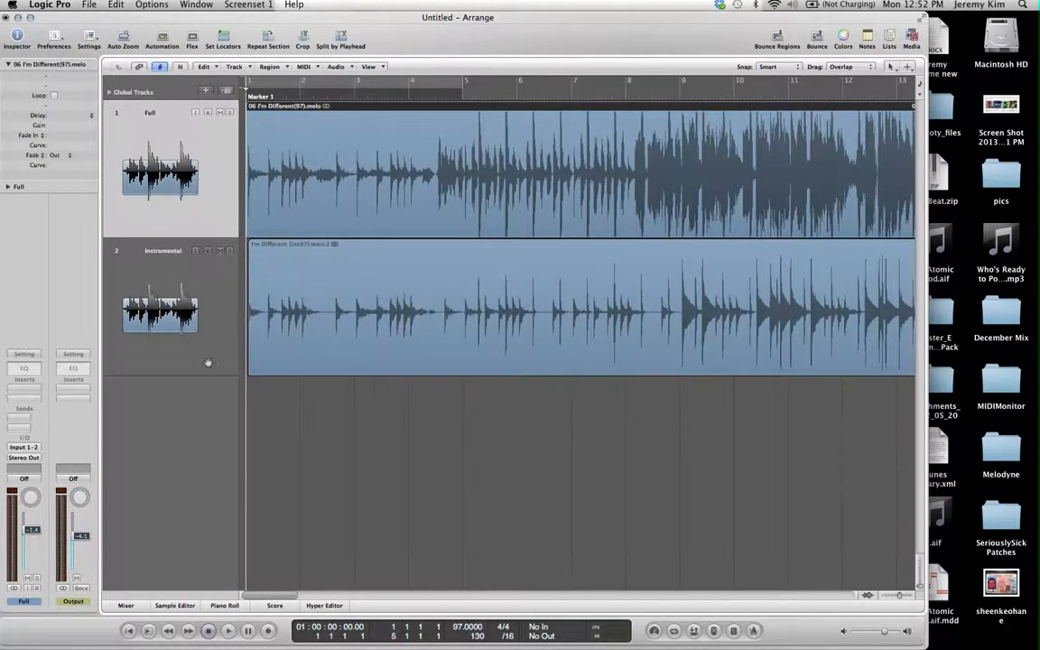
- Insert a Utility Gain plug-in on Instrumental, solo Full, and play from bar 6
left_click(24, 379)
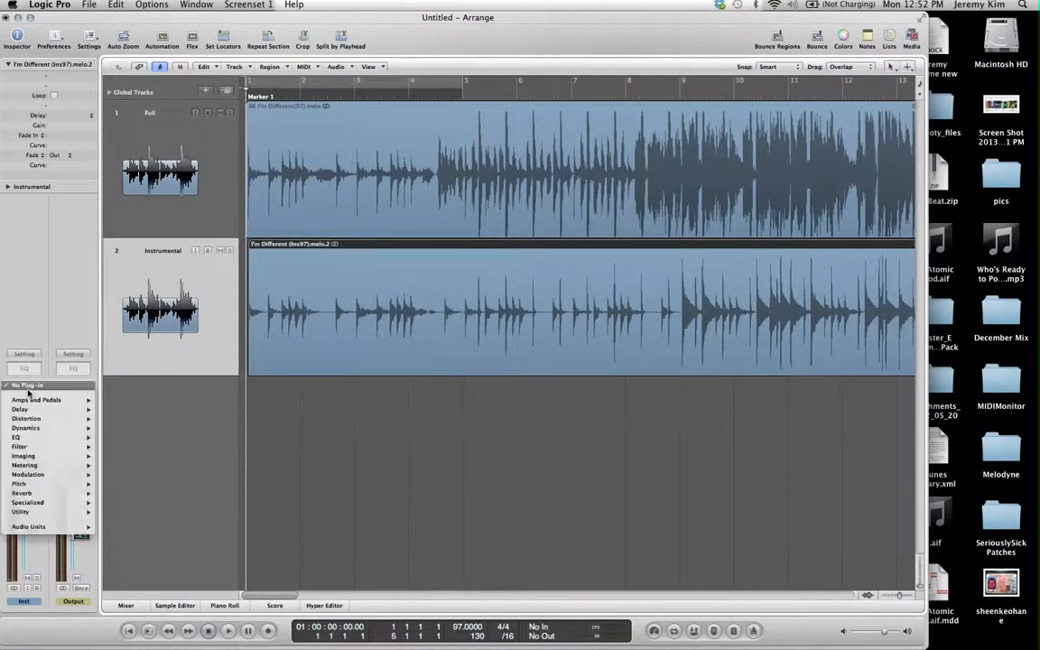
left_click(20, 512)
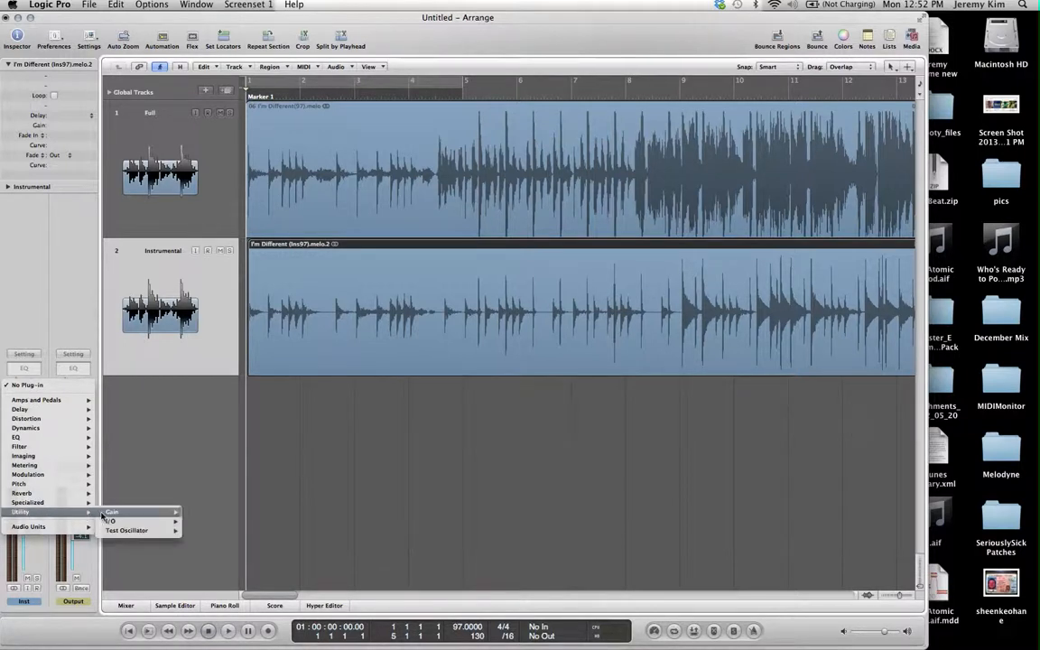
left_click(111, 512)
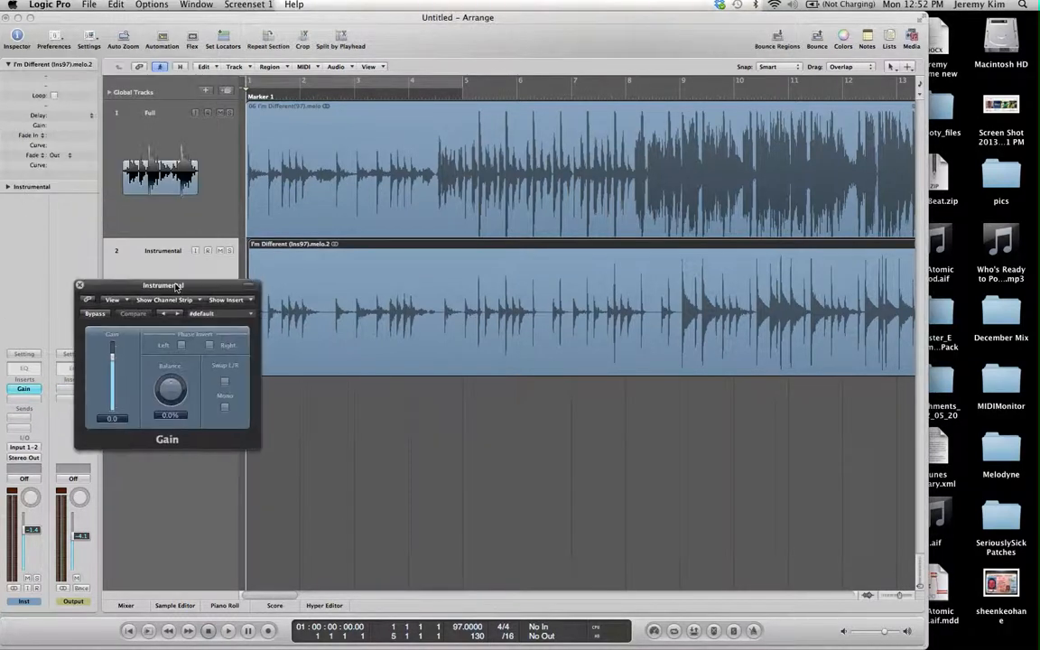
left_click_drag(167, 285, 285, 407)
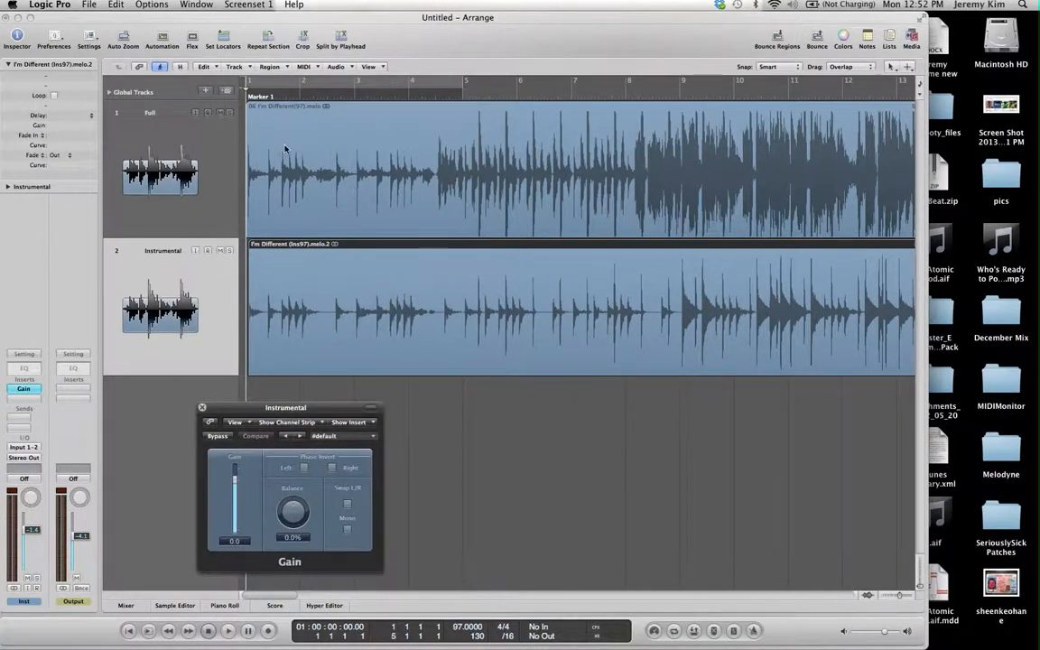
left_click(227, 630)
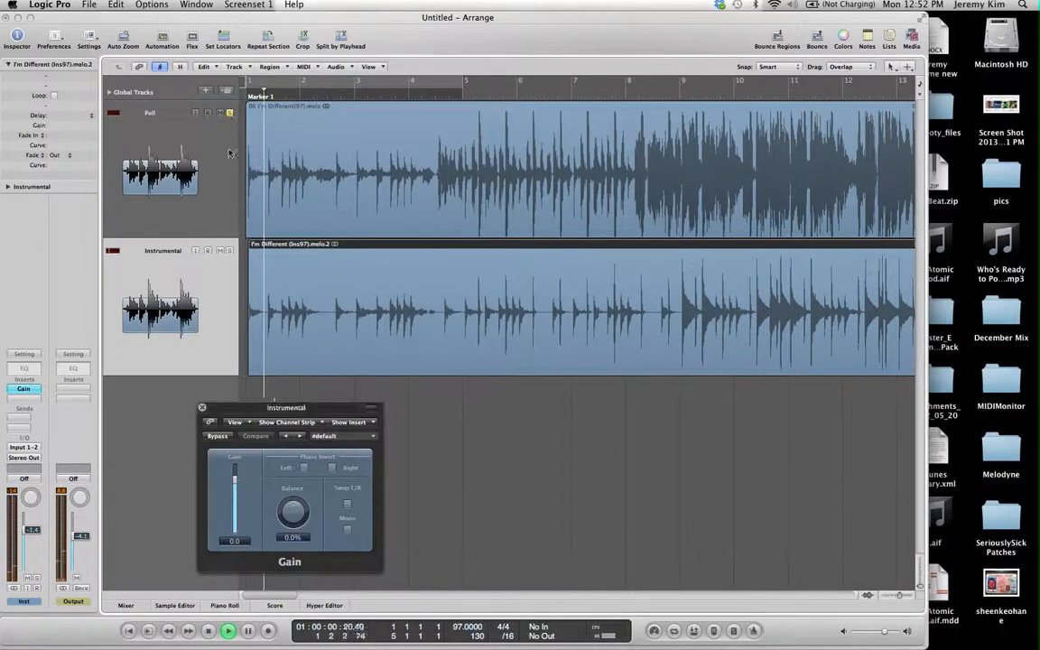
left_click(540, 97)
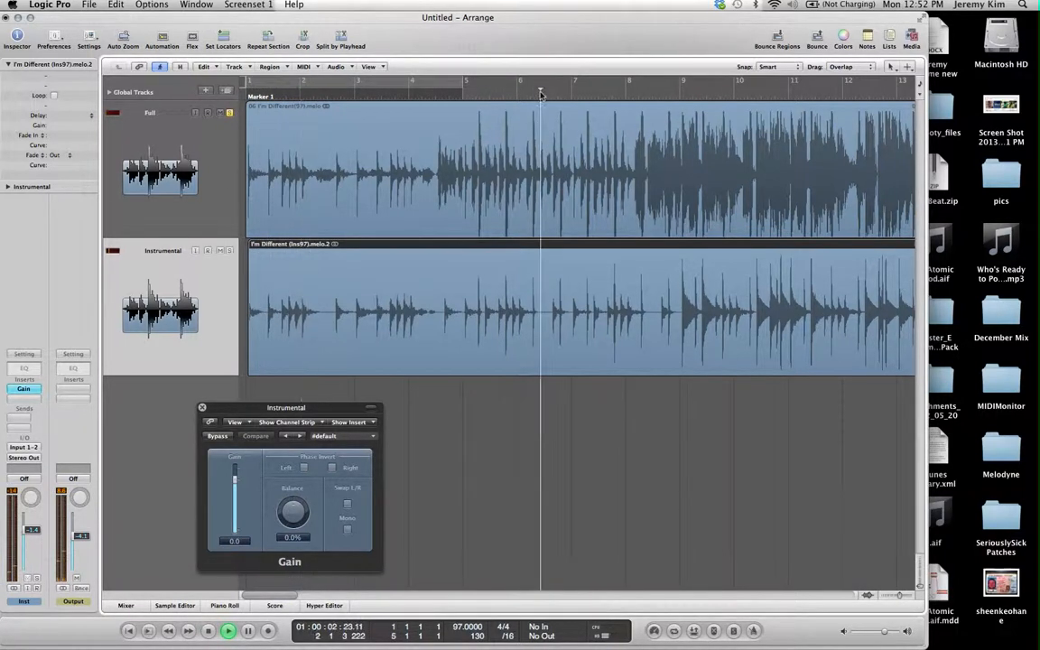